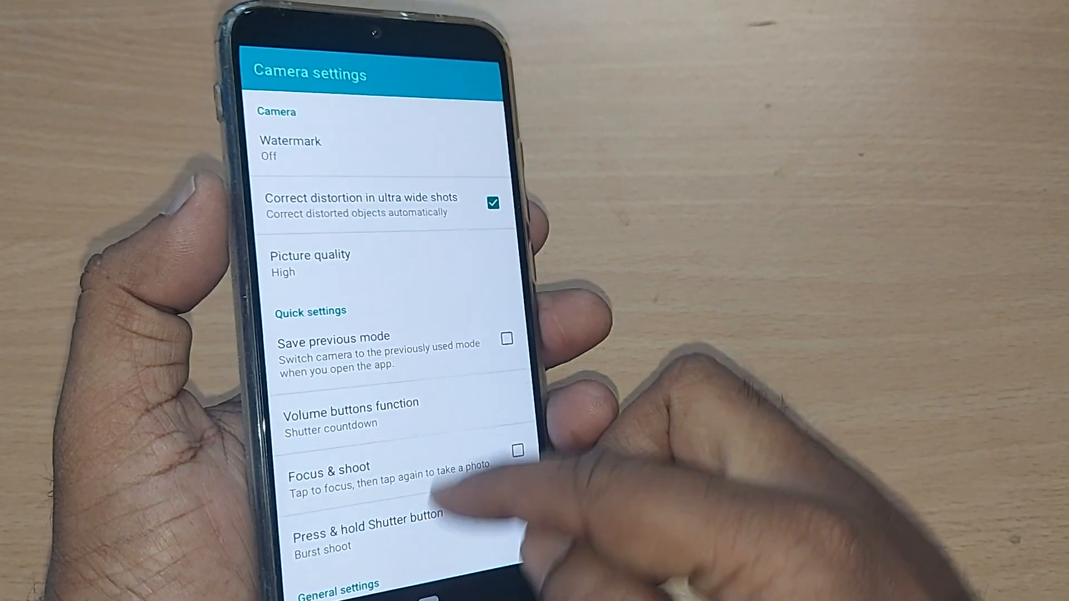
Allow location tagging on the Camera welcome prompt to reveal the ultra wide angle tip
scroll("down", 3)
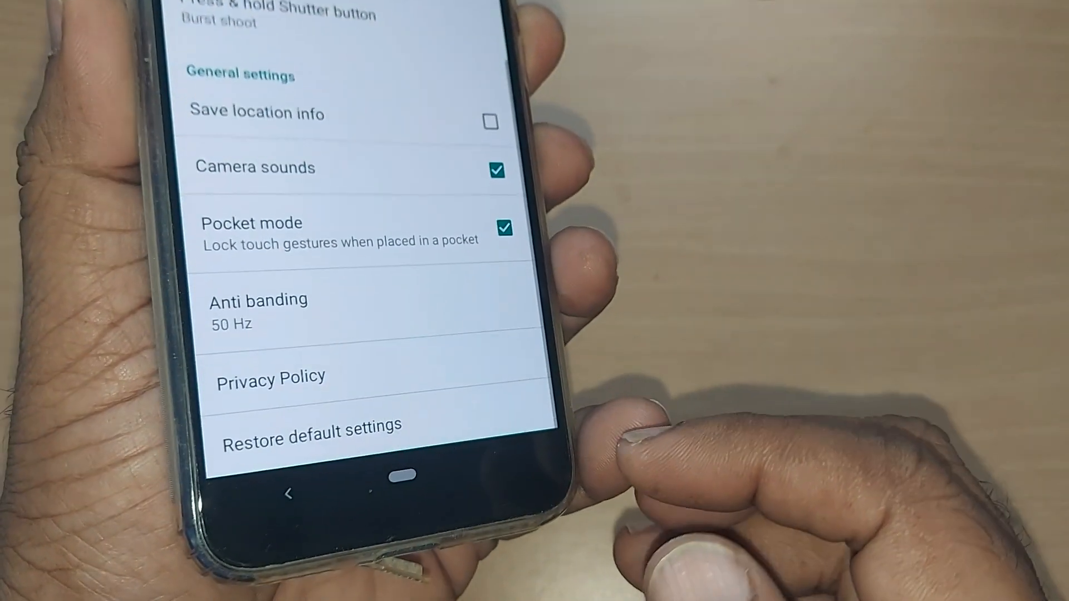
scroll("up", 3)
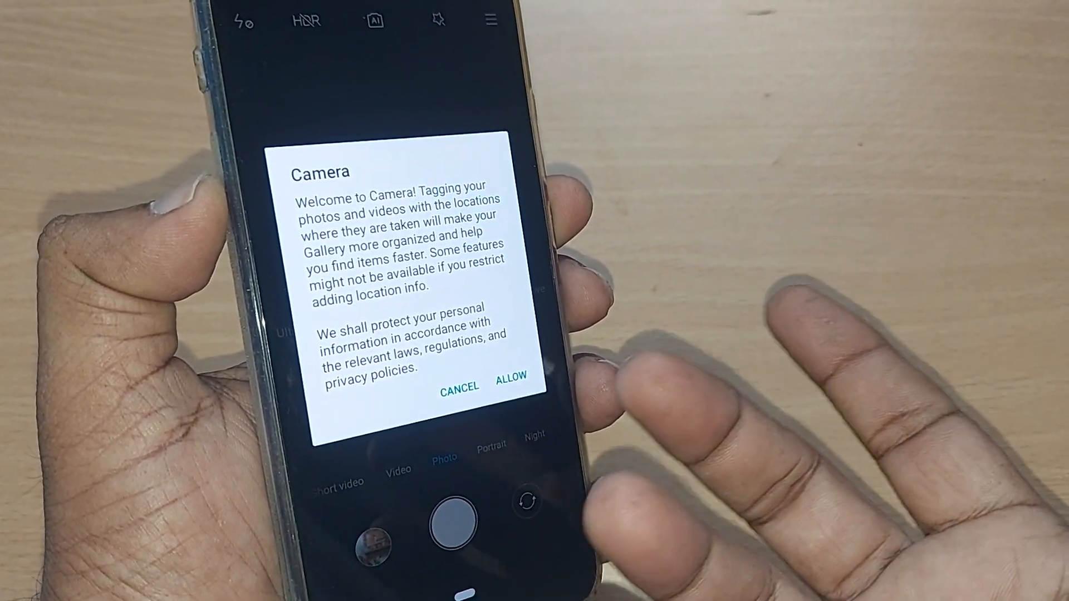
left_click(510, 380)
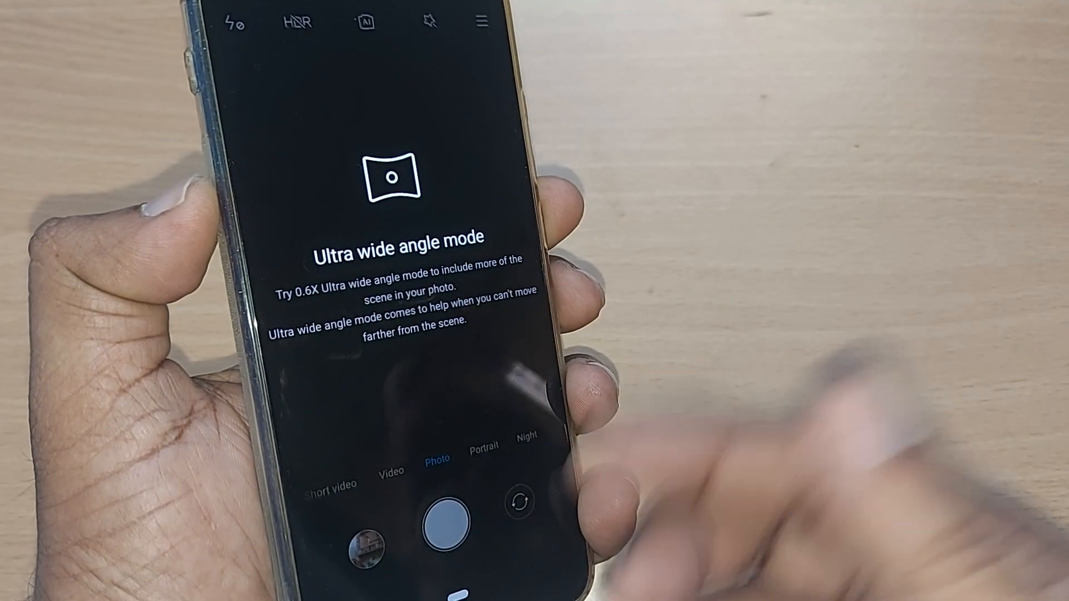